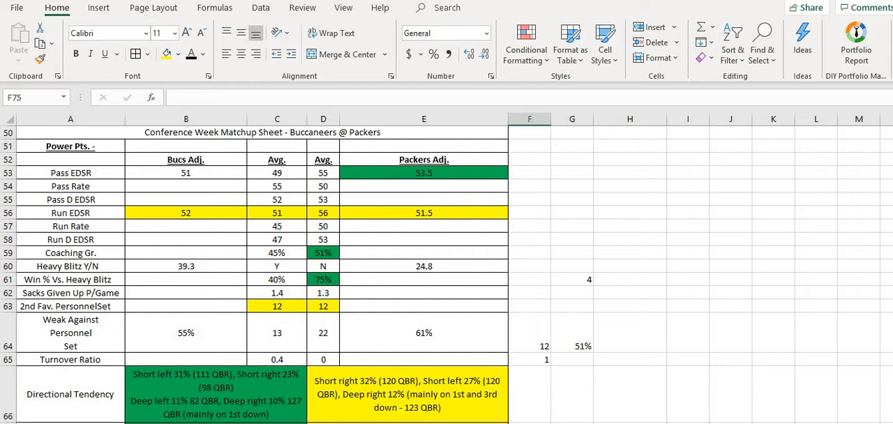
{"action": "mouse_move", "coordinate": [739, 244]}
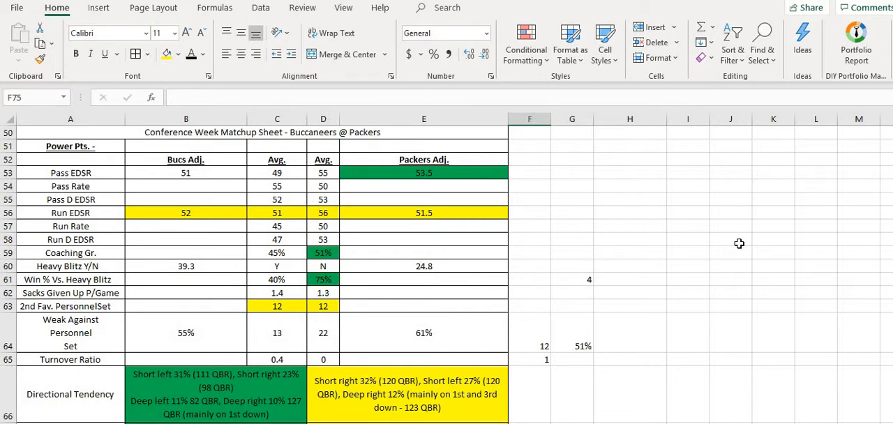
{"action": "scroll", "scroll_direction": "down", "scroll_amount": 3}
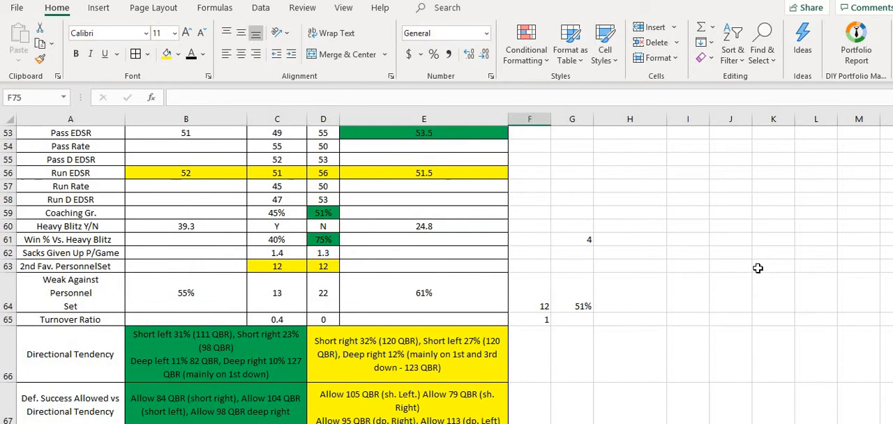
{"action": "scroll", "scroll_direction": "down", "scroll_amount": 3}
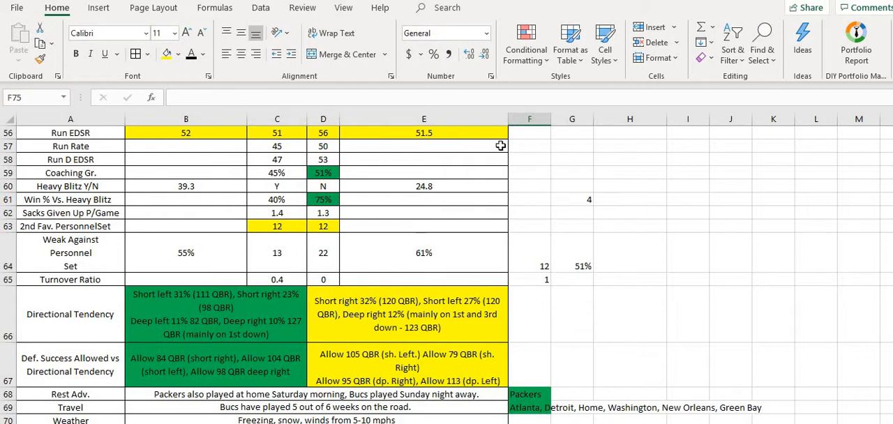
{"action": "mouse_move", "coordinate": [519, 303]}
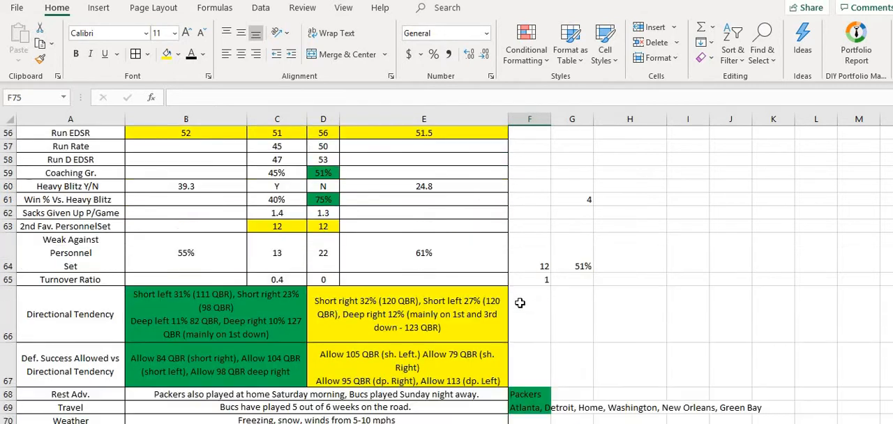
{"action": "scroll", "scroll_direction": "down", "scroll_amount": 3}
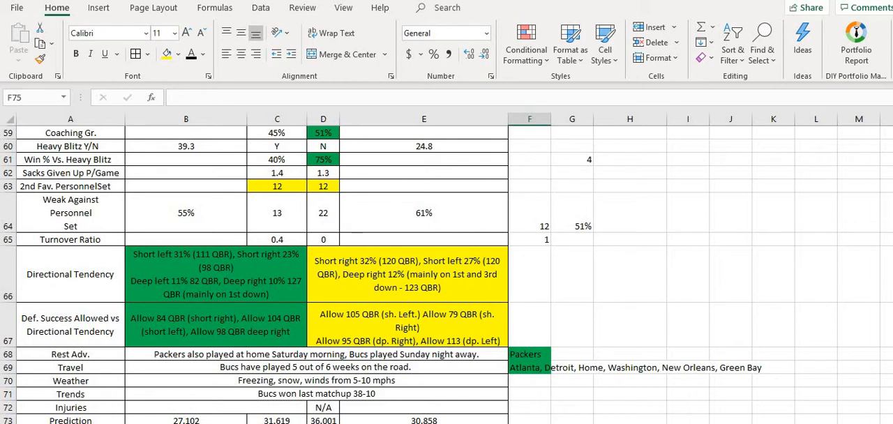
{"action": "scroll", "scroll_direction": "down", "scroll_amount": 3}
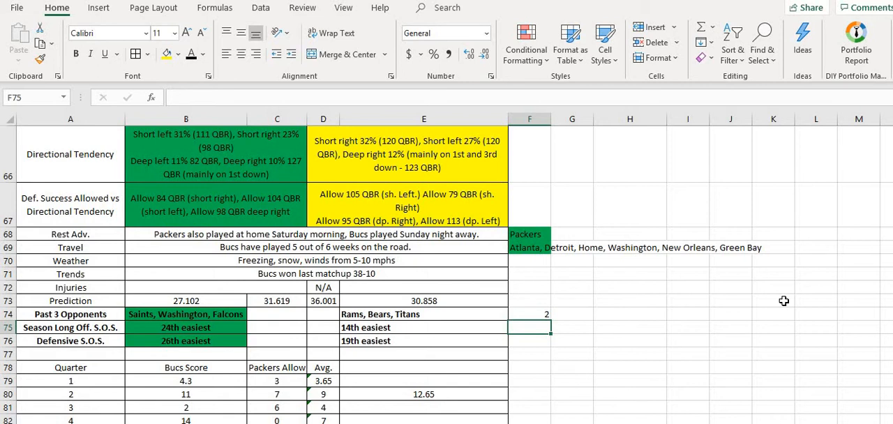
{"action": "mouse_move", "coordinate": [627, 337]}
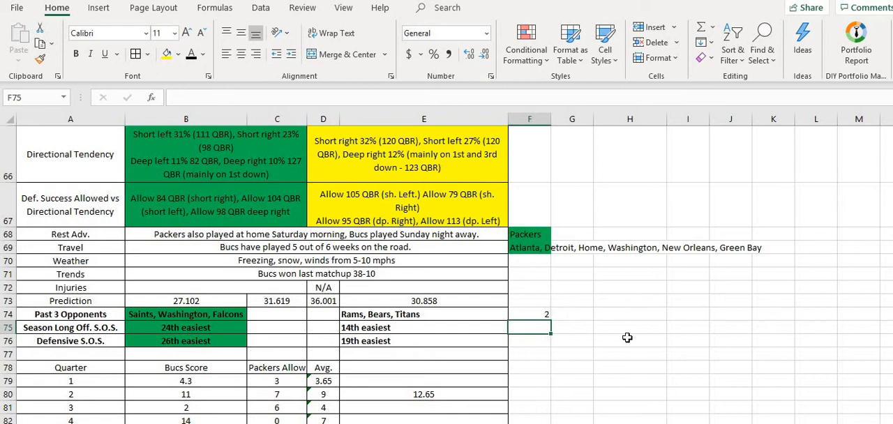
{"action": "scroll", "scroll_direction": "down", "scroll_amount": 3}
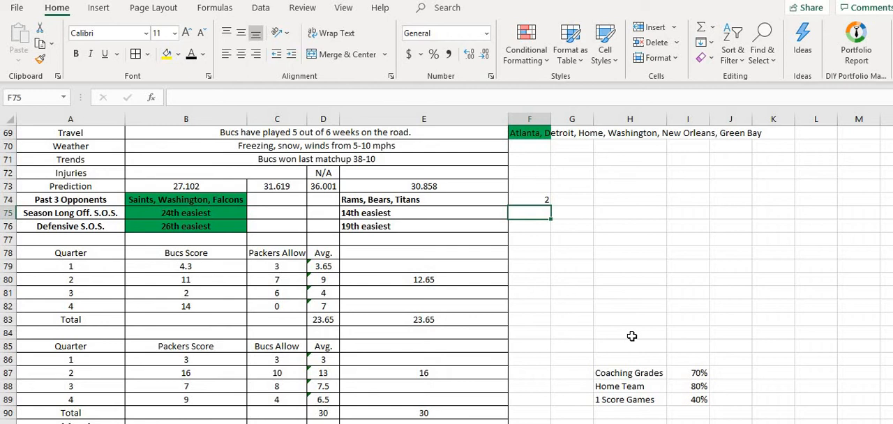
{"action": "mouse_move", "coordinate": [595, 346]}
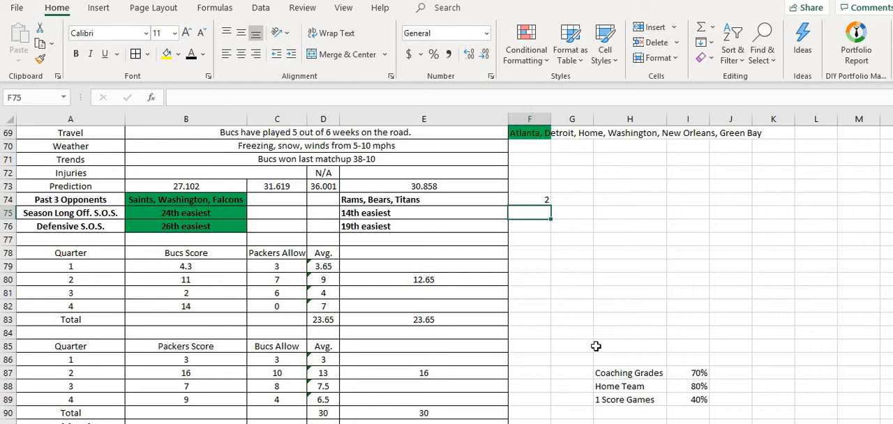
{"action": "scroll", "scroll_direction": "down", "scroll_amount": 3}
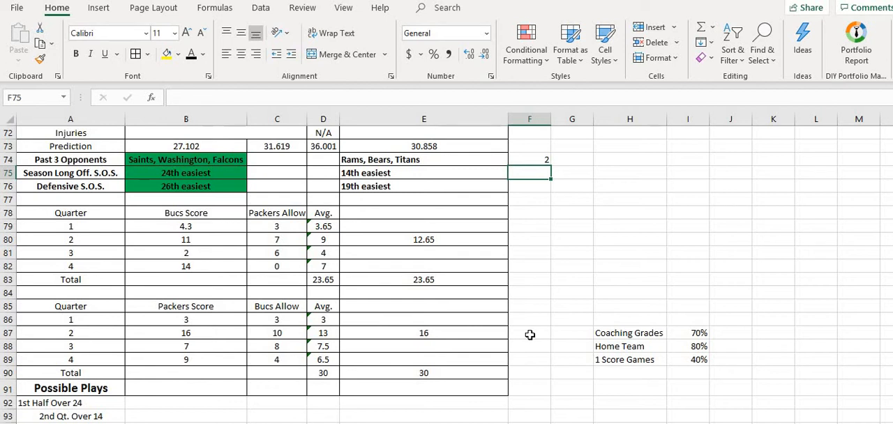
{"action": "scroll", "scroll_direction": "down", "scroll_amount": 3}
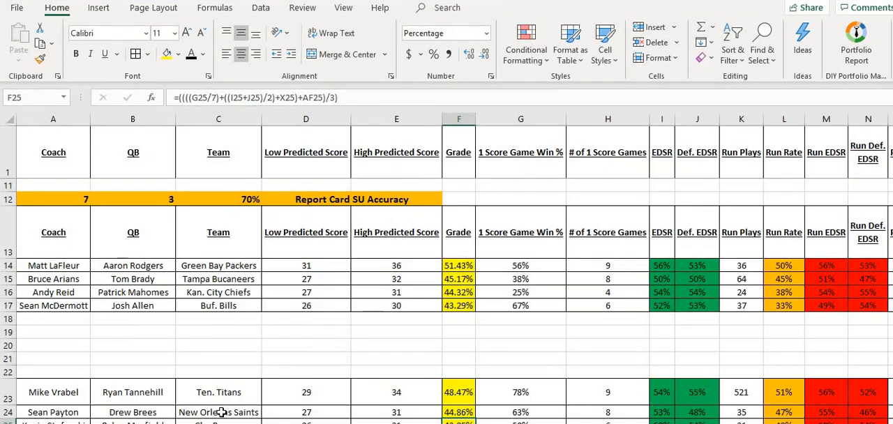
{"action": "mouse_move", "coordinate": [223, 411]}
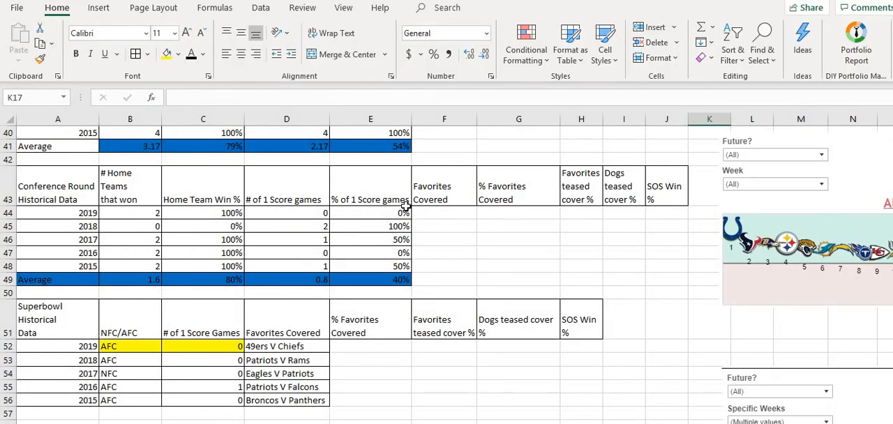
{"action": "mouse_move", "coordinate": [200, 230]}
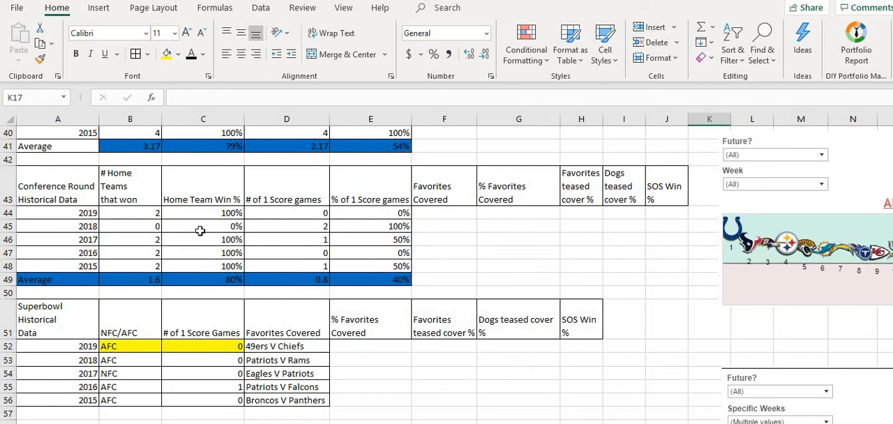
{"action": "mouse_move", "coordinate": [179, 218]}
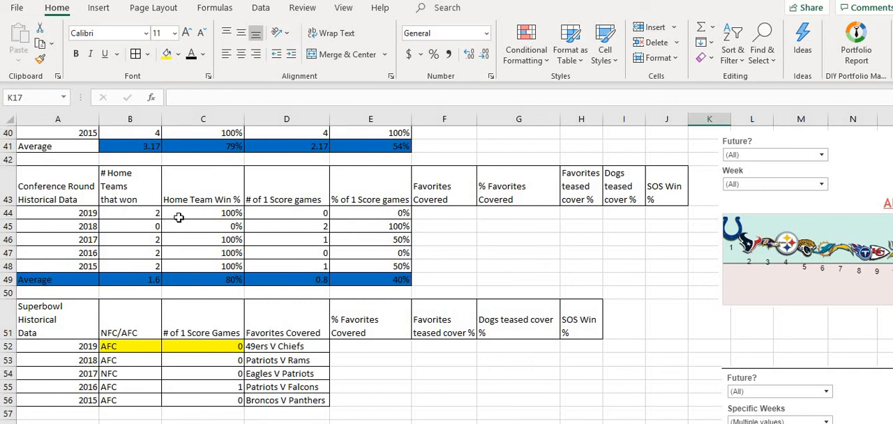
{"action": "mouse_move", "coordinate": [98, 257]}
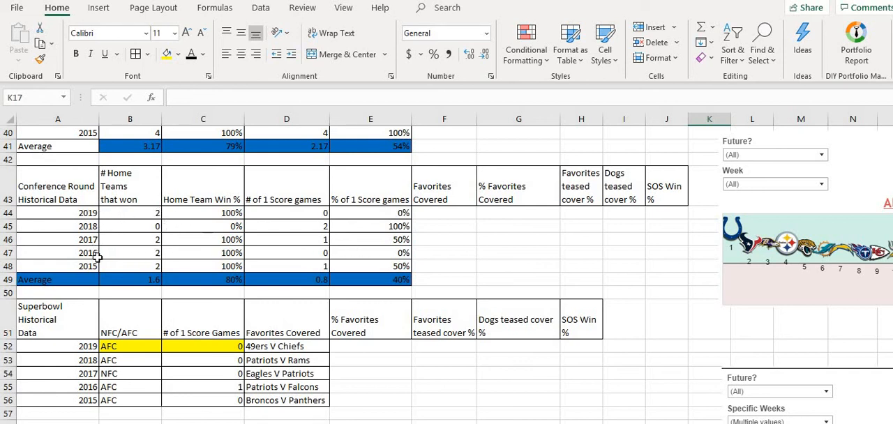
{"action": "mouse_move", "coordinate": [300, 276]}
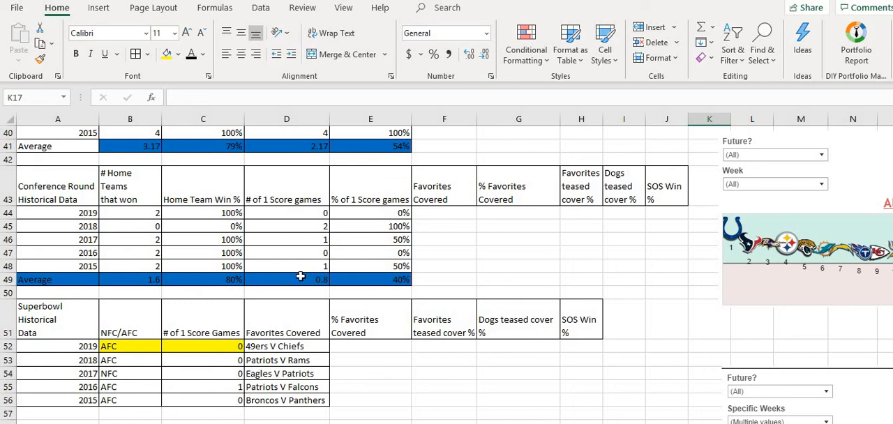
{"action": "mouse_move", "coordinate": [494, 238]}
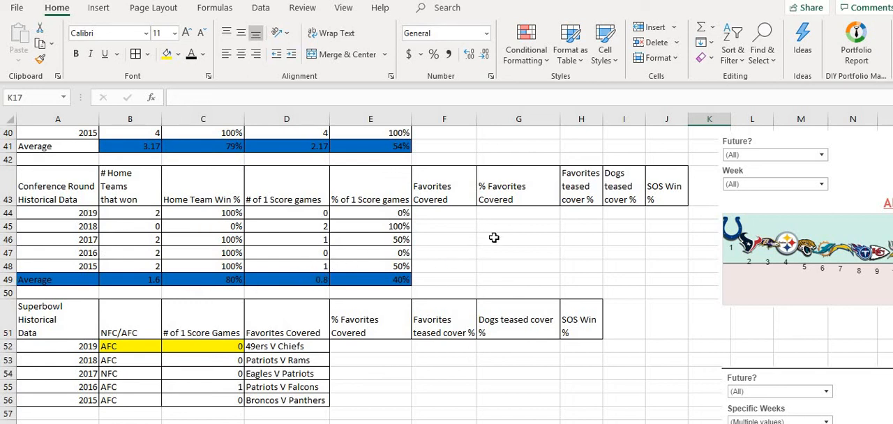